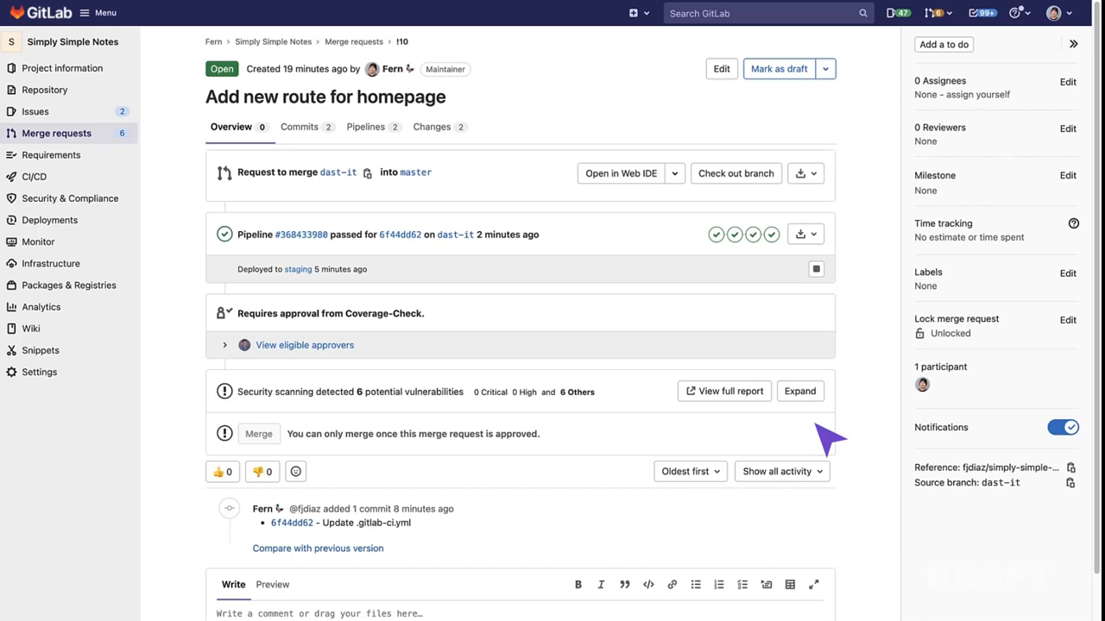
pyautogui.moveTo(496, 440)
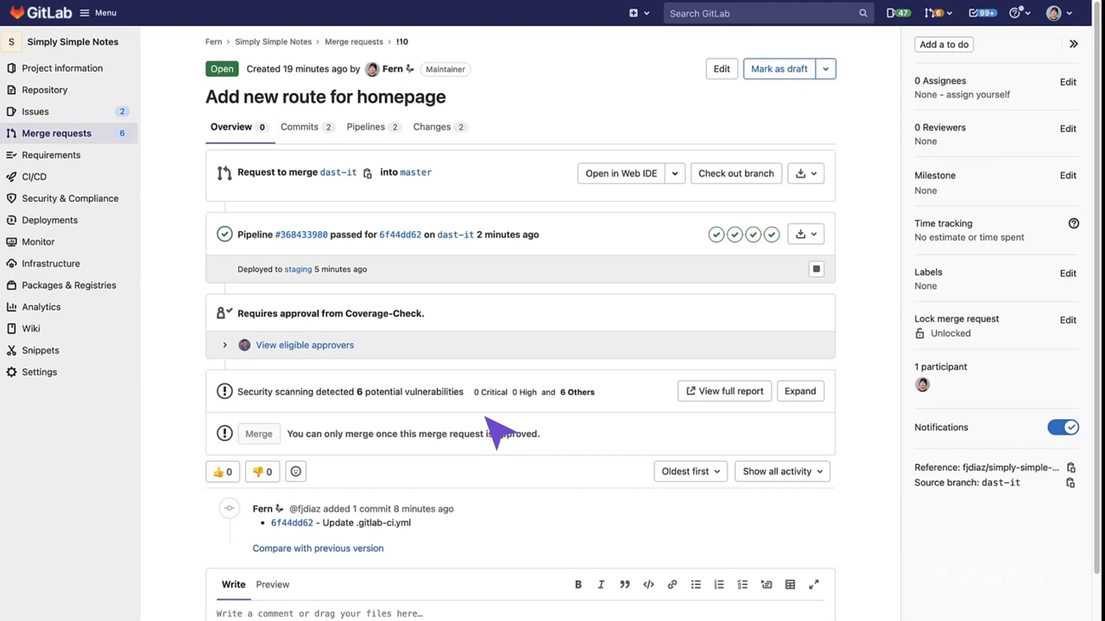
pyautogui.moveTo(531, 268)
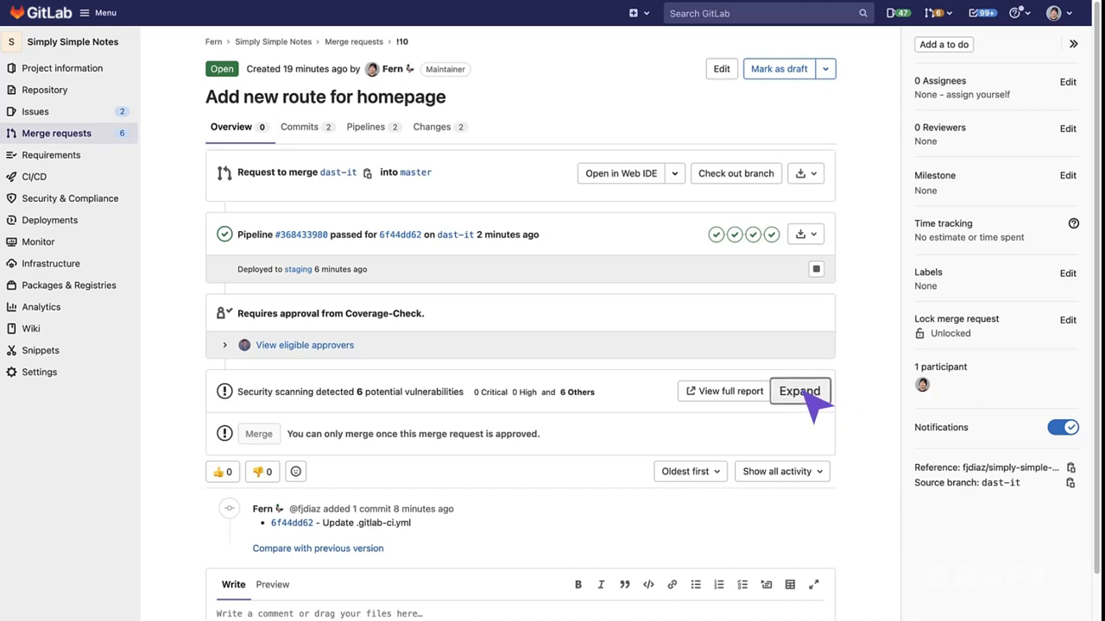
# - Expand the Security scanning widget to list the 6 DAST vulnerabilities by severity
pyautogui.click(798, 391)
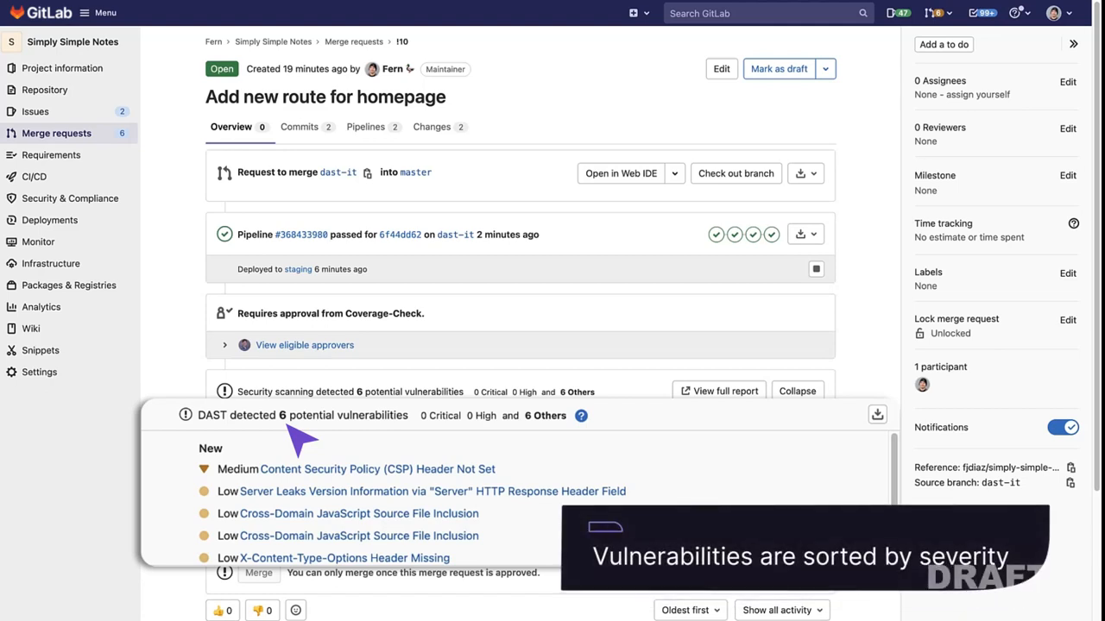
# - Open the 'Content Security Policy (CSP) Header Not Set' finding and scroll to its Solution
pyautogui.click(377, 468)
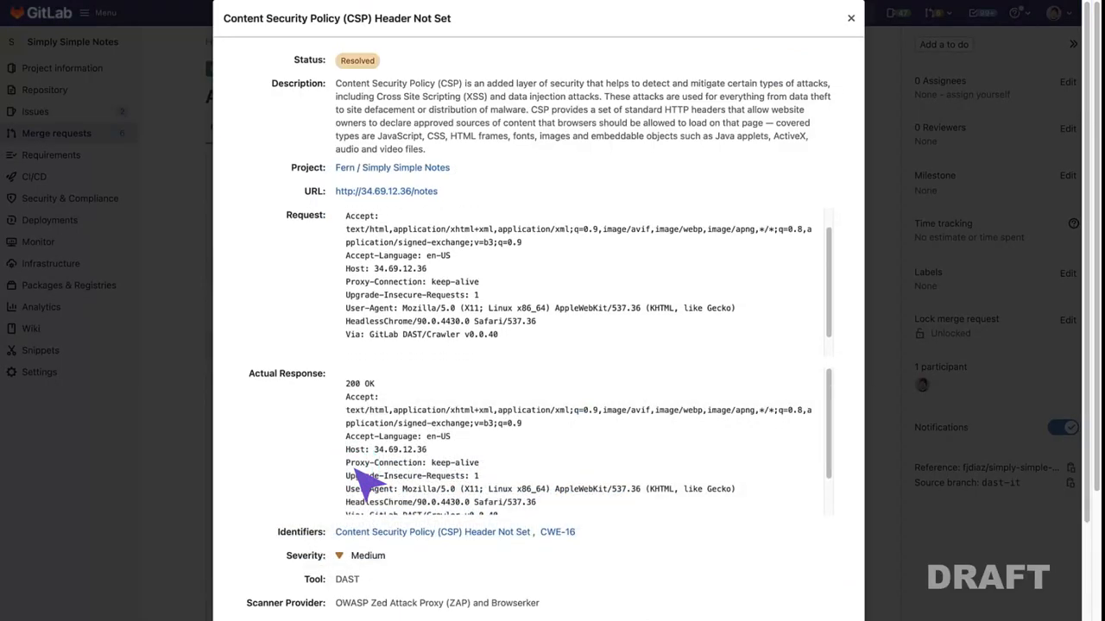
pyautogui.scroll(-3)
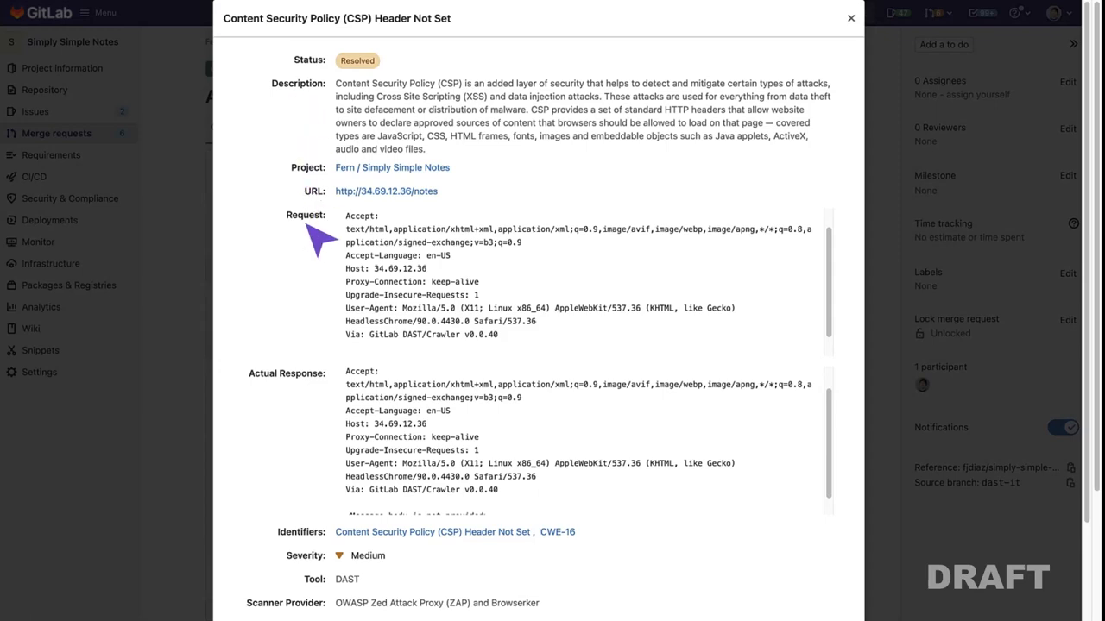
pyautogui.moveTo(301, 396)
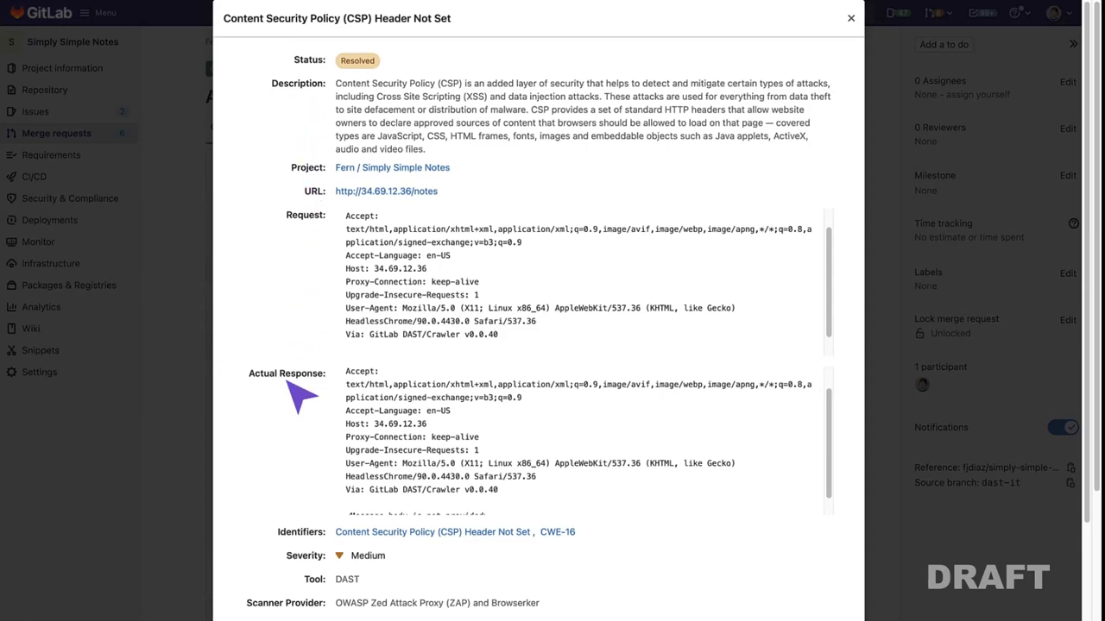
pyautogui.scroll(-3)
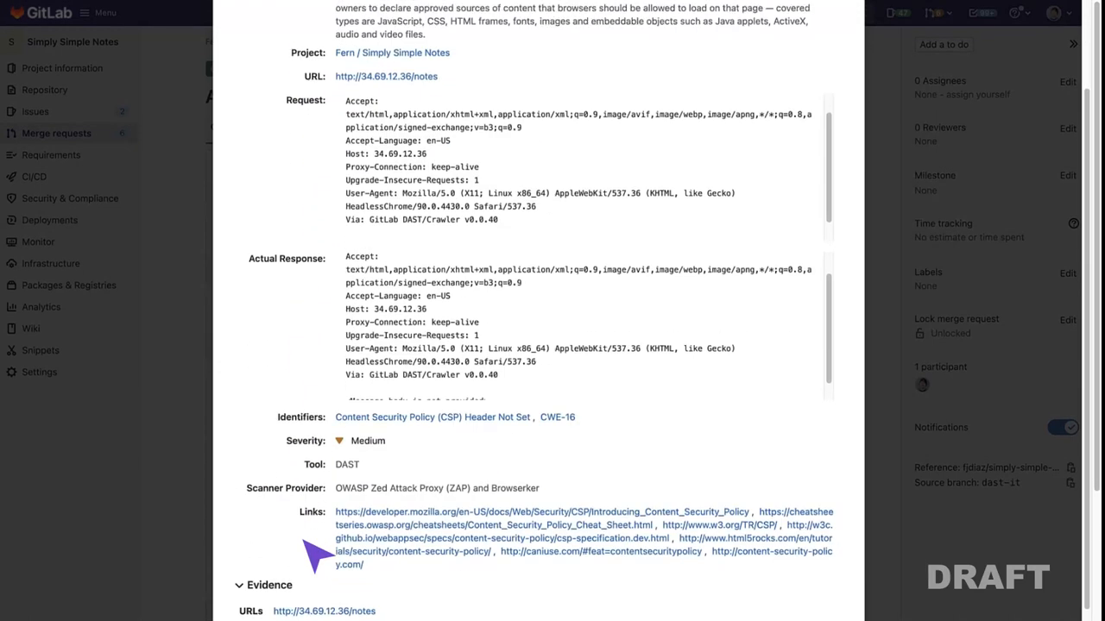
pyautogui.scroll(-3)
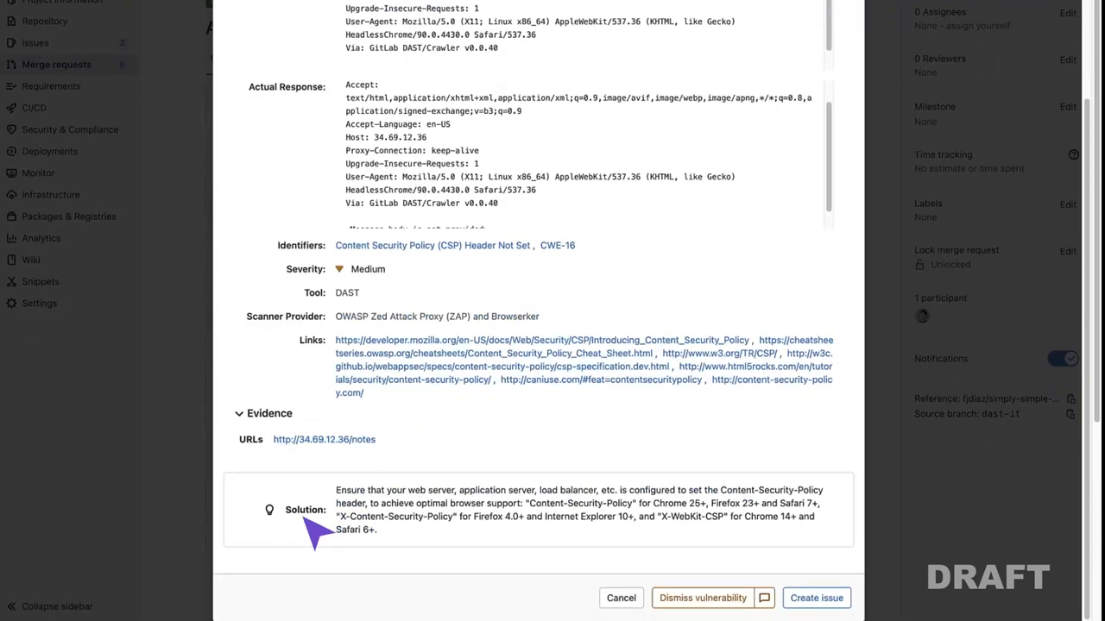